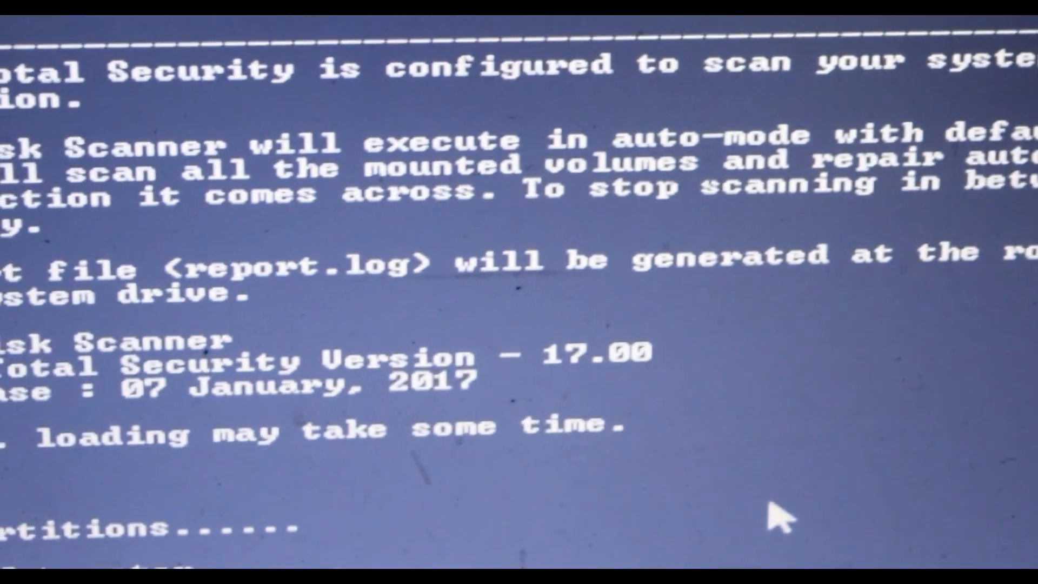
scroll(down, 3)
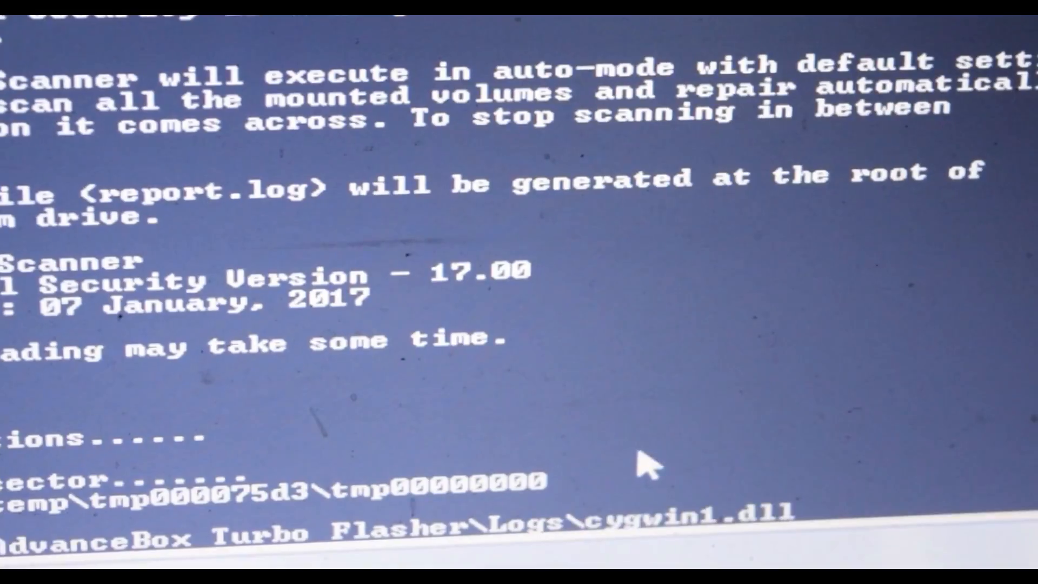
scroll(down, 3)
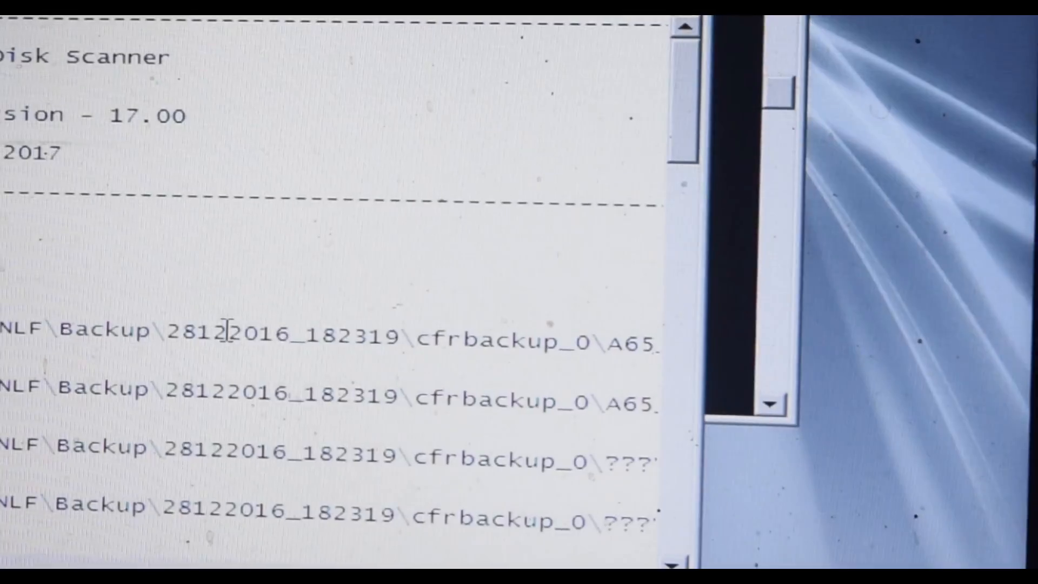
scroll(down, 3)
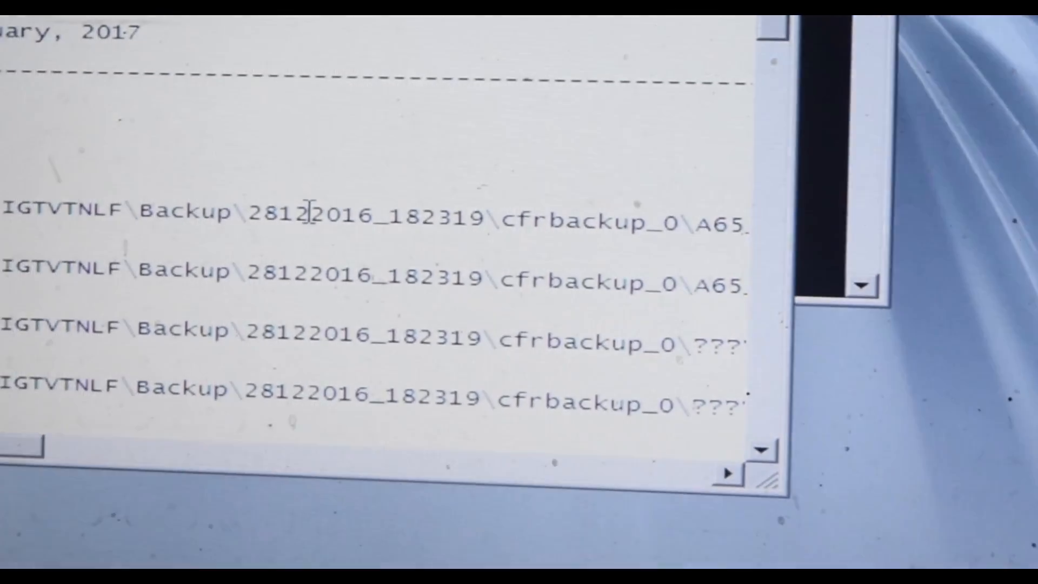